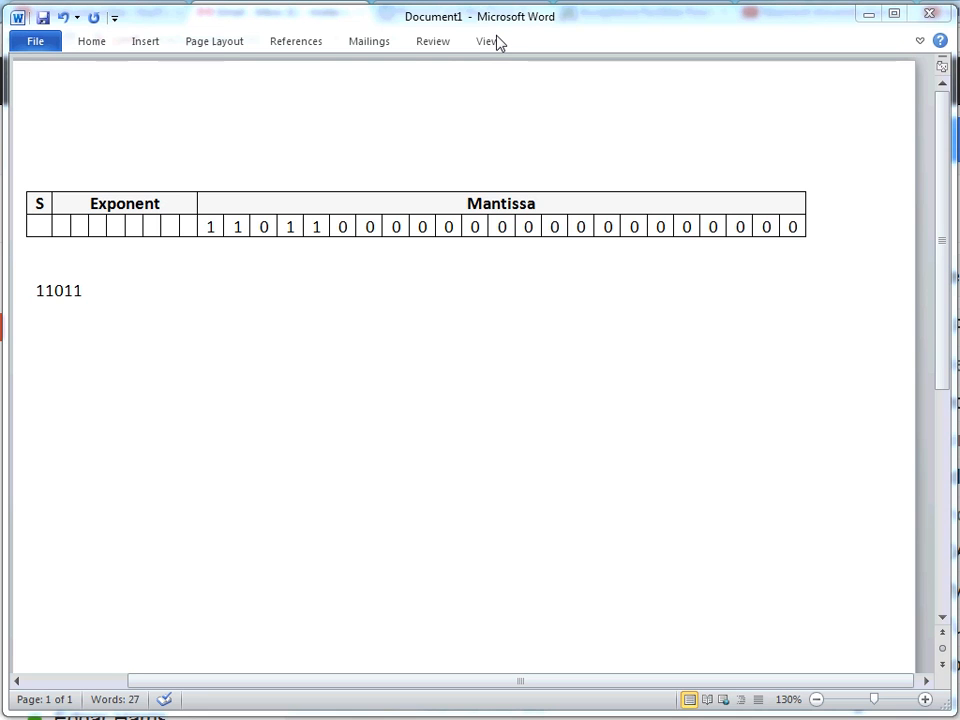
pyautogui.moveTo(228, 247)
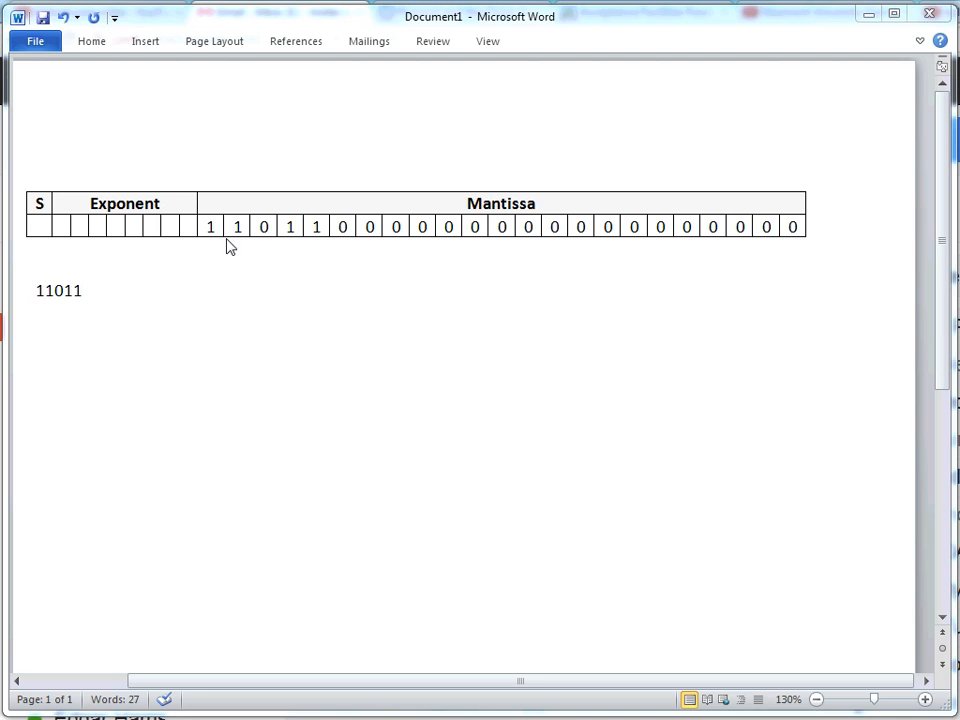
pyautogui.moveTo(348, 228)
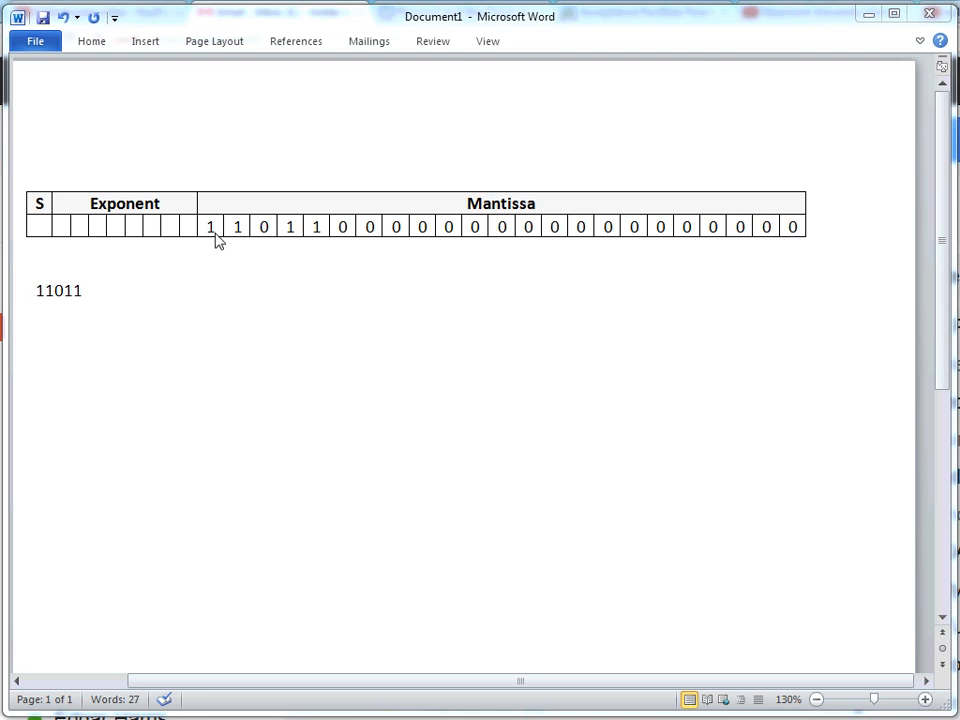
pyautogui.moveTo(677, 227)
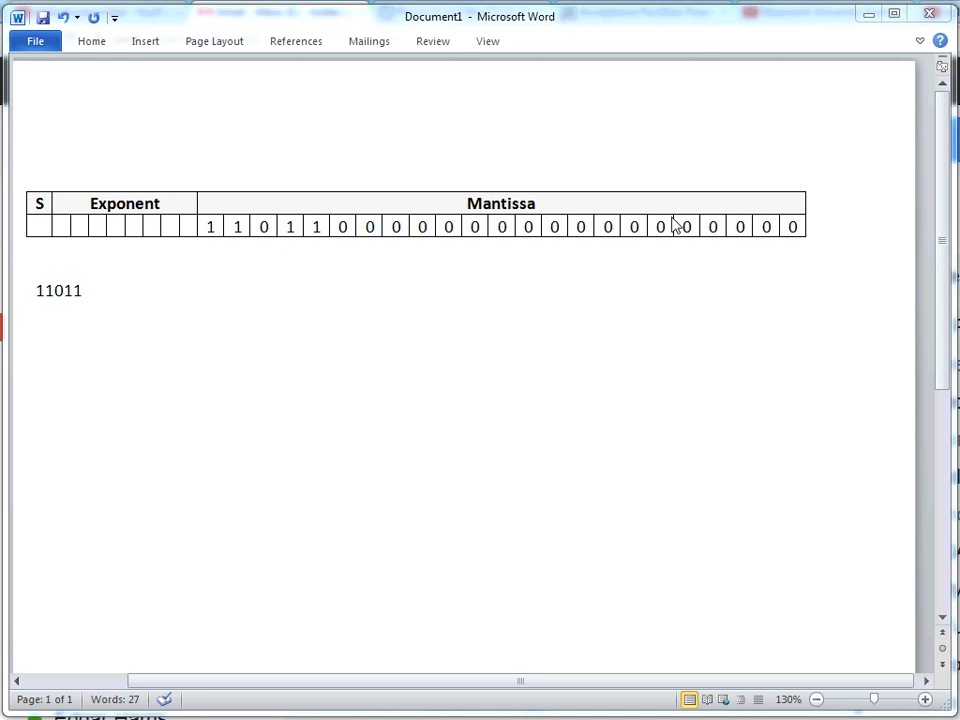
# - Insert a binary point after the leading 1 so the number reads 1.1011
pyautogui.click(48, 291)
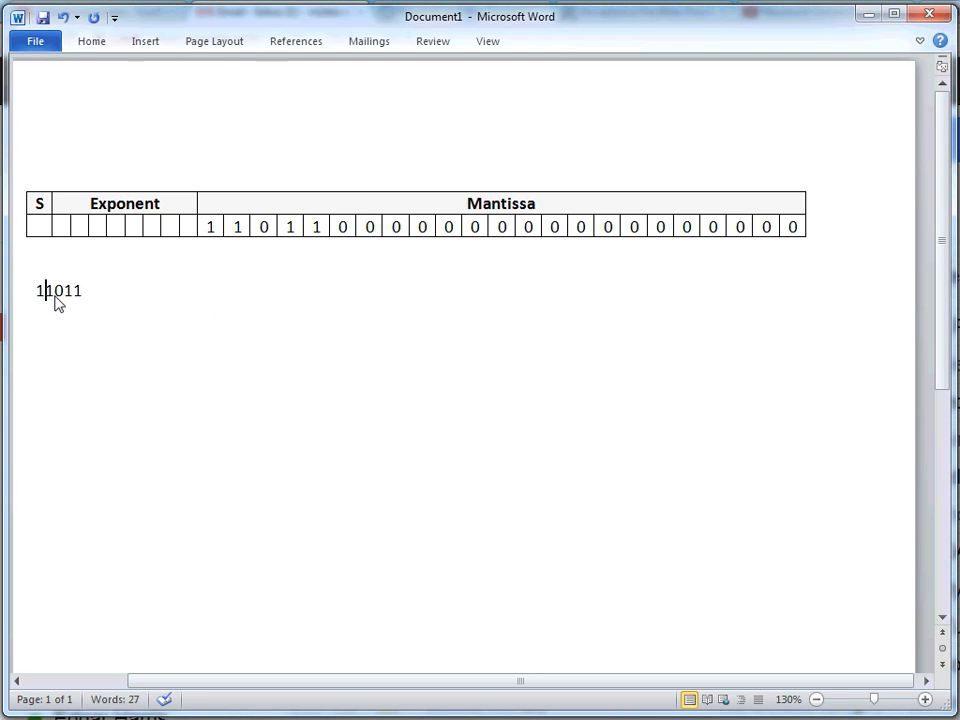
pyautogui.write('.')
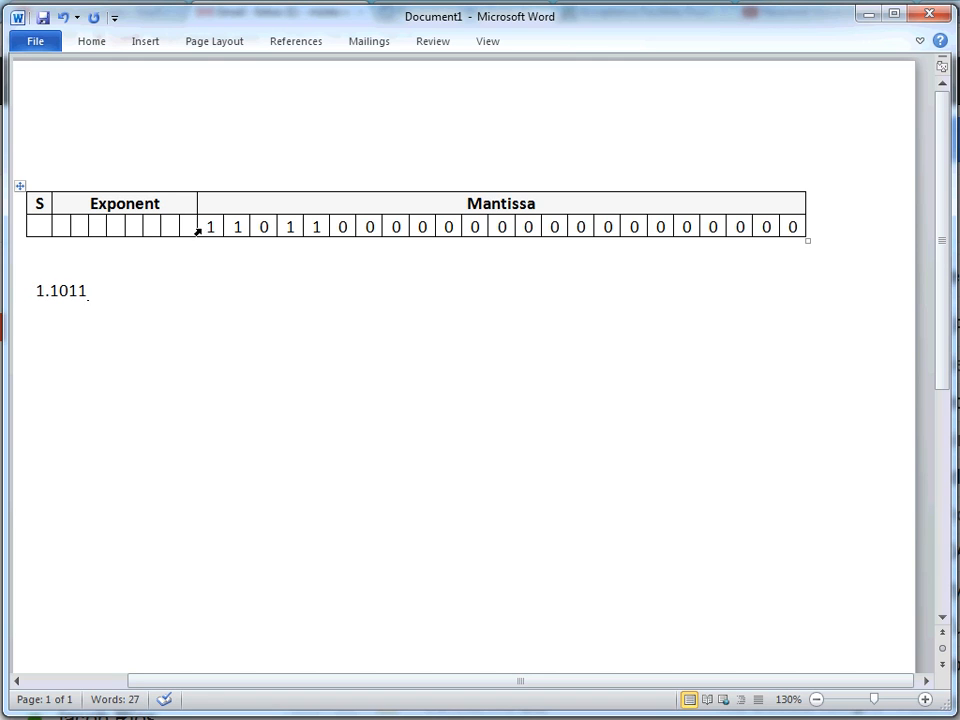
# - Select the leading mantissa bits in the table to compare them with the number below
pyautogui.click(210, 226)
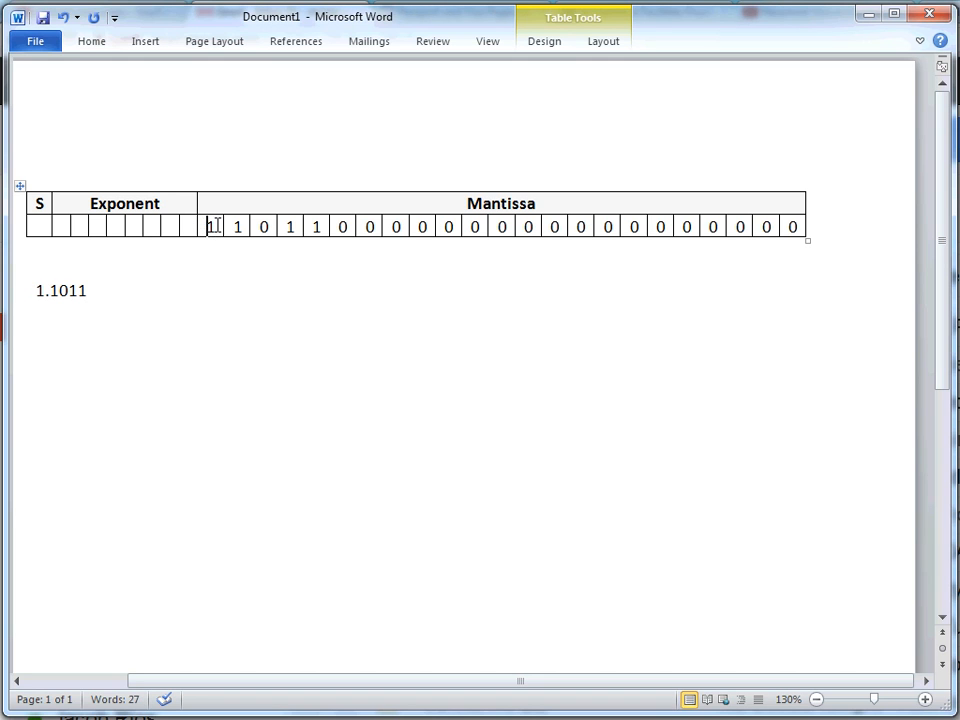
pyautogui.moveTo(210, 226); pyautogui.dragTo(370, 226)
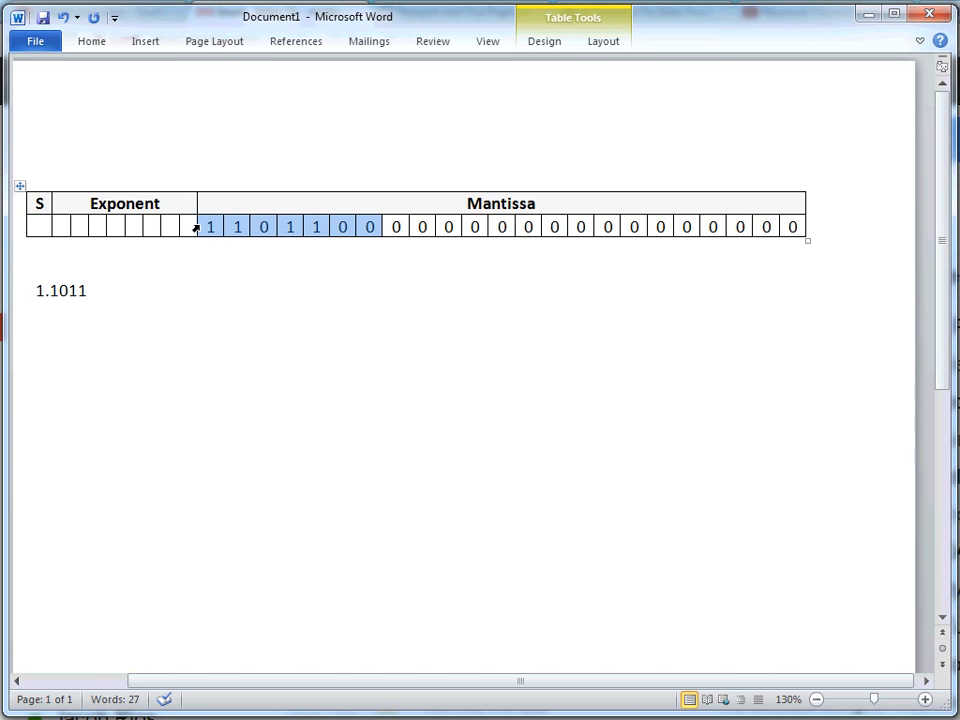
pyautogui.moveTo(135, 303)
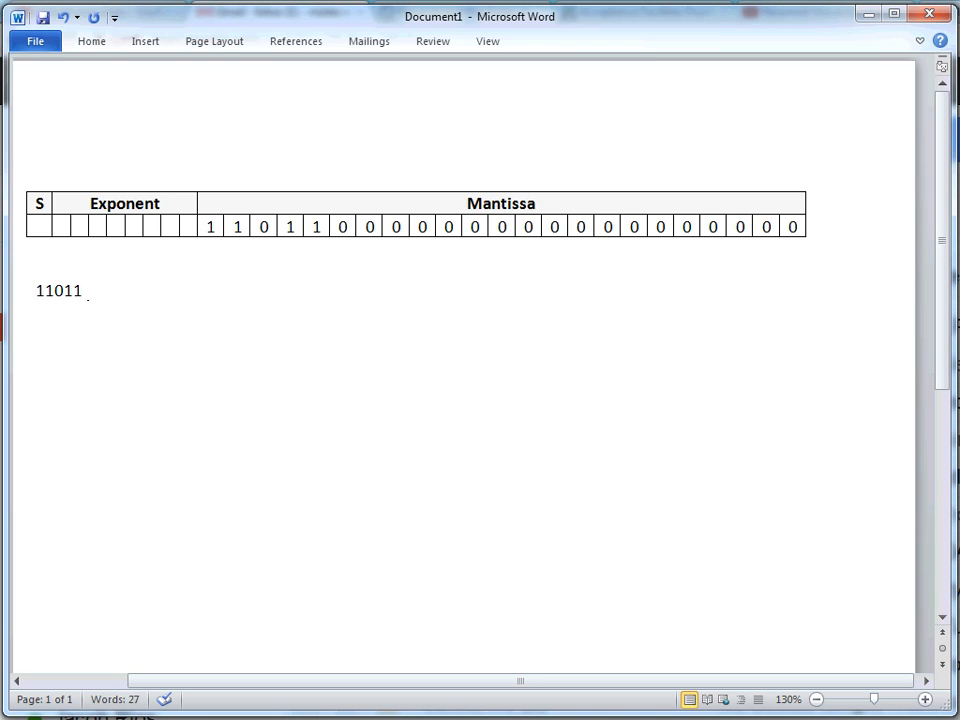
# - Place the cursor before 11011 and select the leading mantissa bits for comparison
pyautogui.click(44, 291)
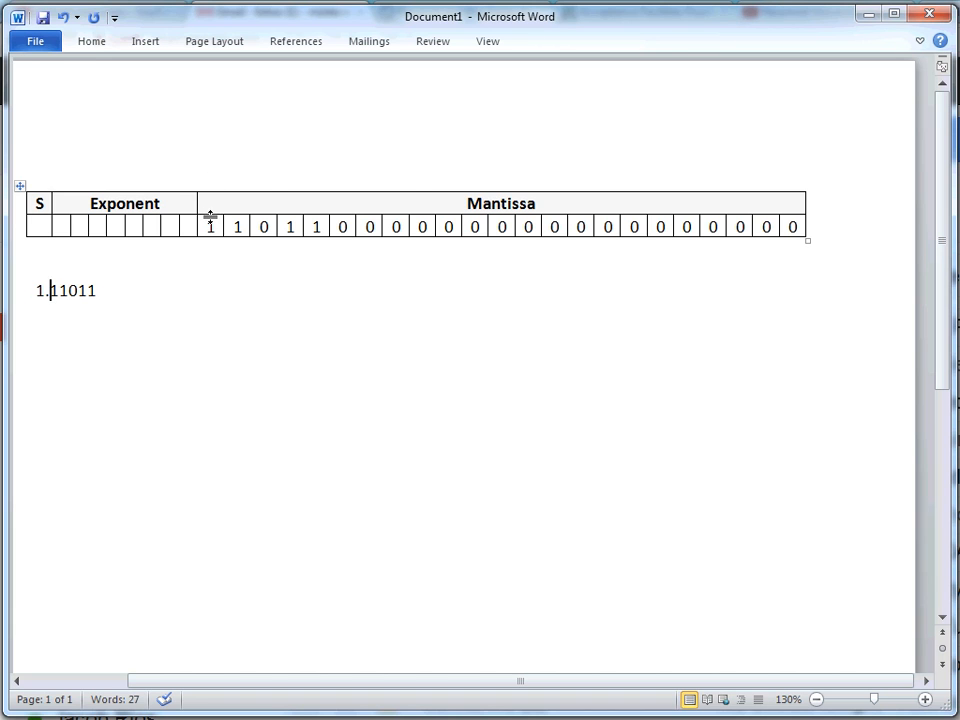
pyautogui.moveTo(208, 226); pyautogui.dragTo(355, 226)
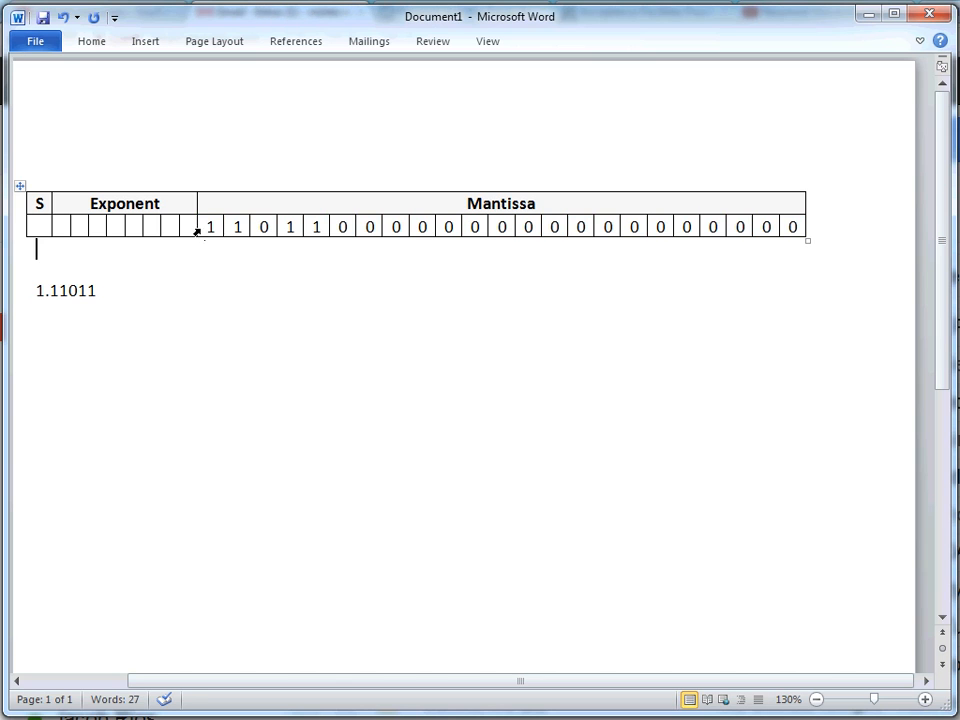
pyautogui.doubleClick(500, 203)
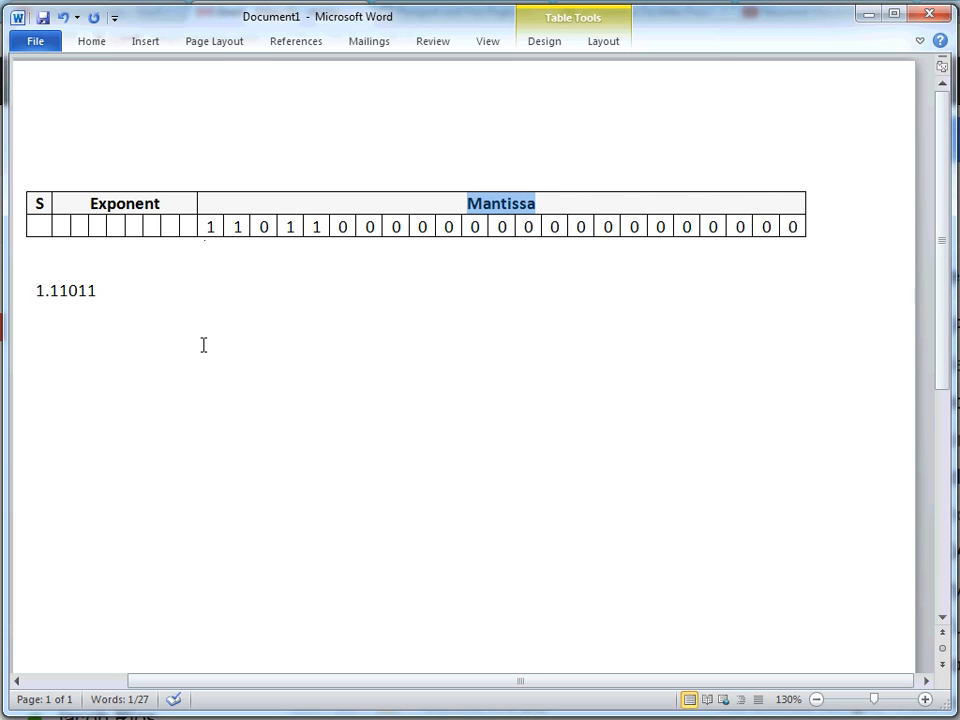
pyautogui.moveTo(247, 248)
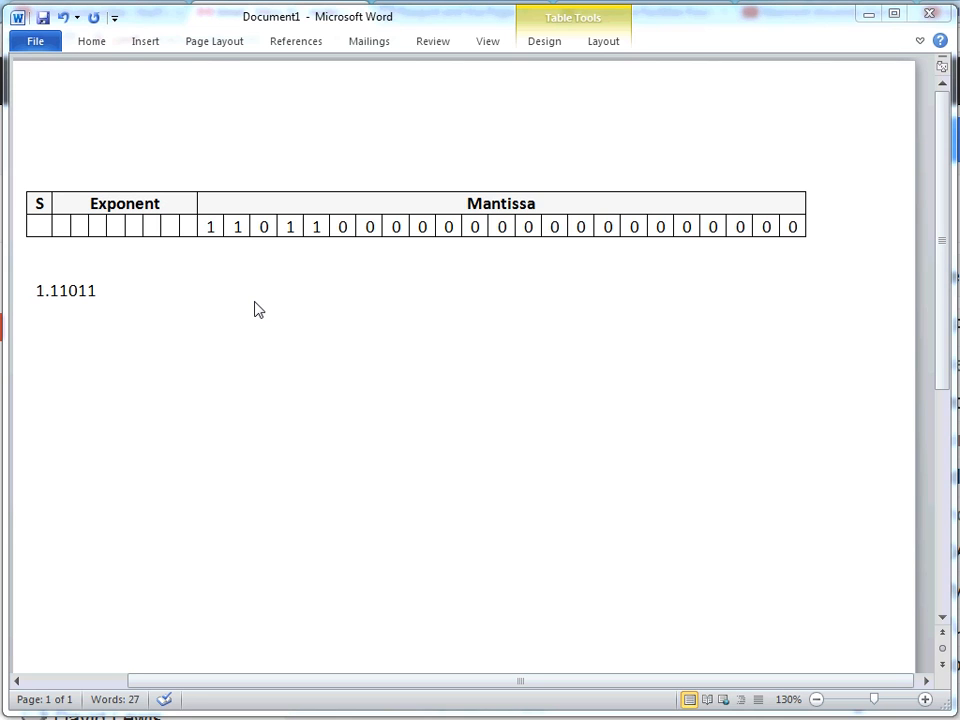
pyautogui.moveTo(206, 240)
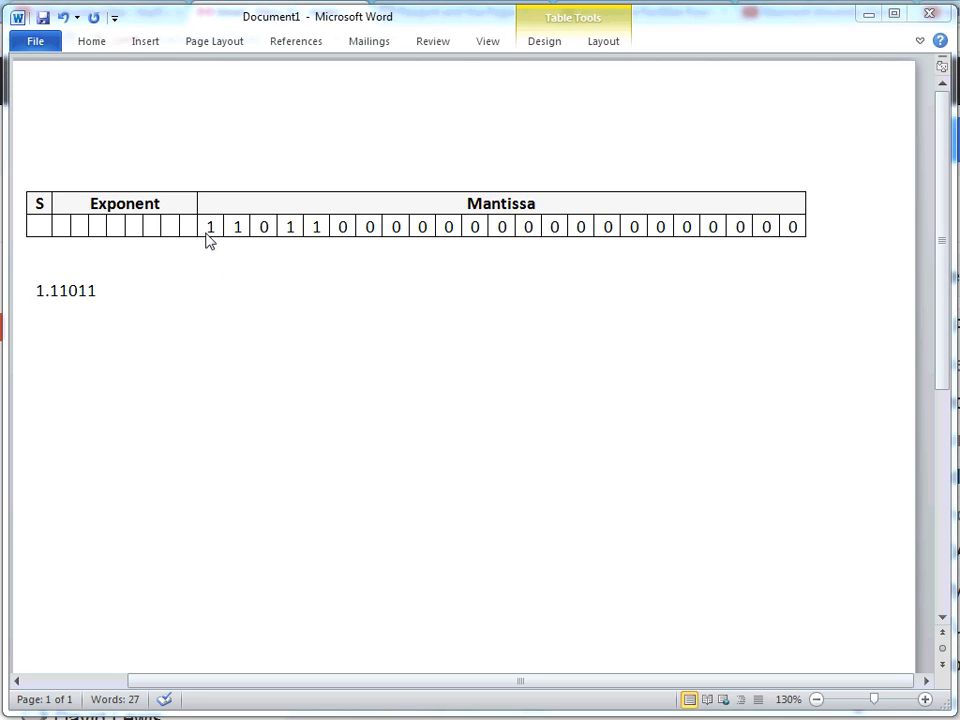
pyautogui.moveTo(197, 234)
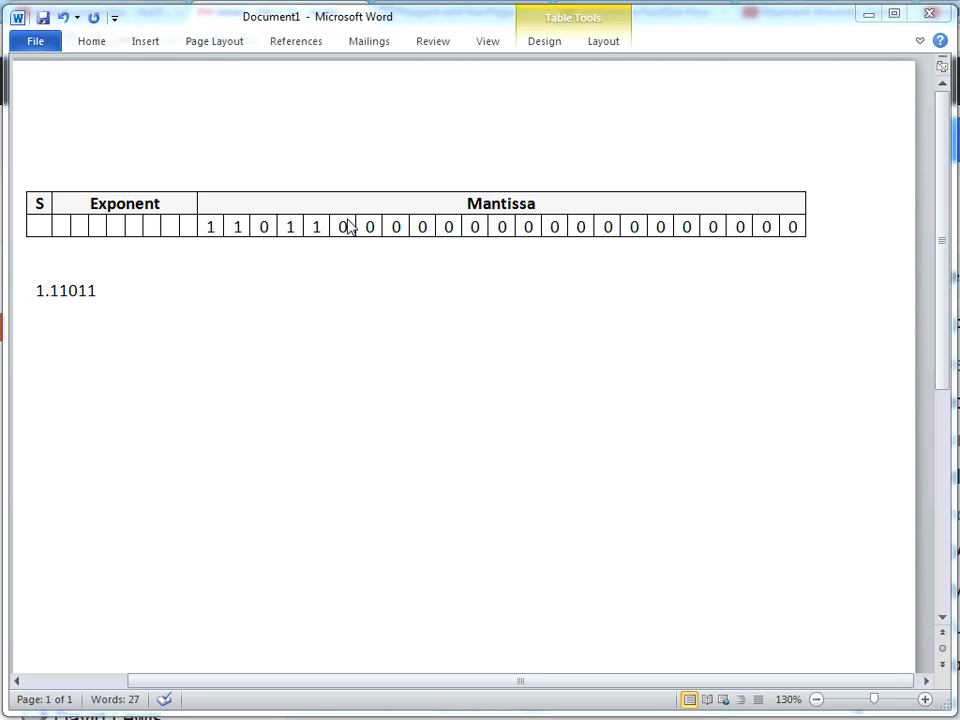
pyautogui.moveTo(222, 237)
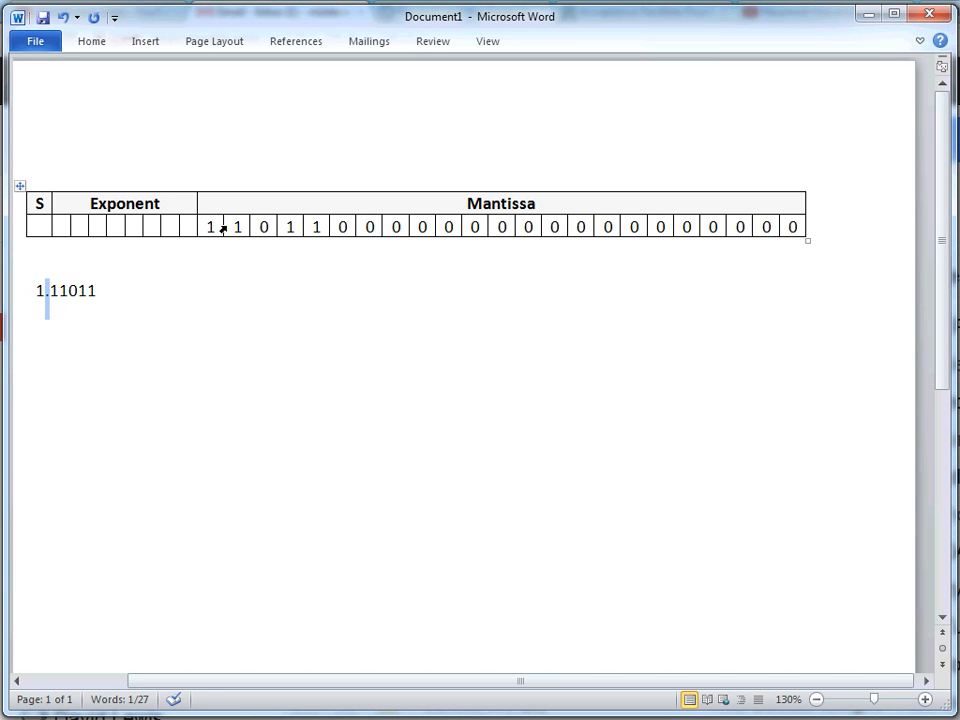
pyautogui.moveTo(229, 234)
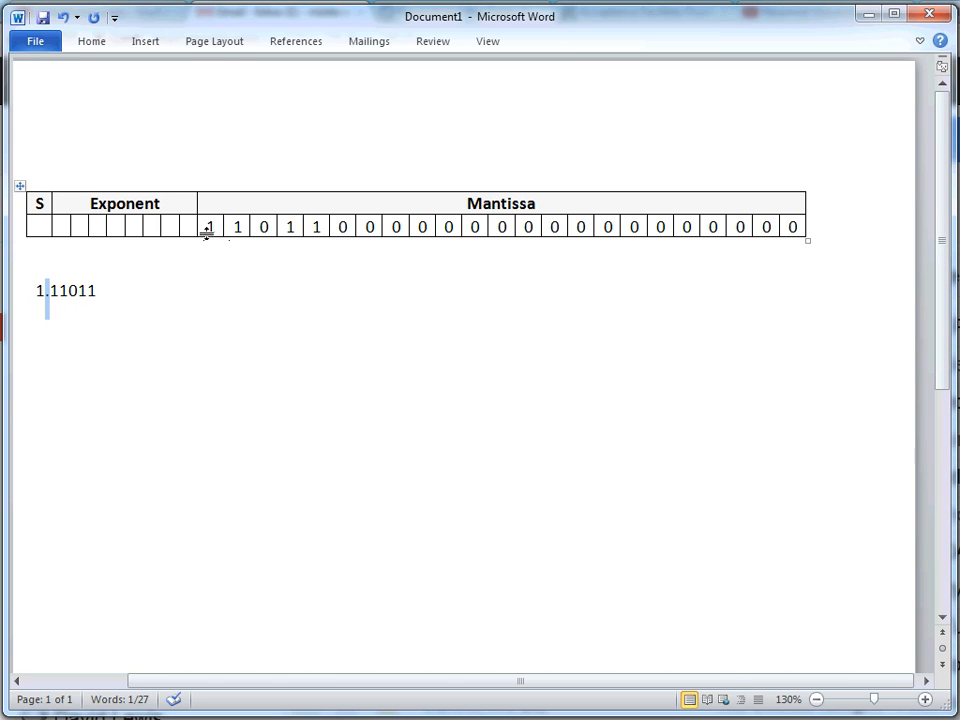
pyautogui.moveTo(200, 240)
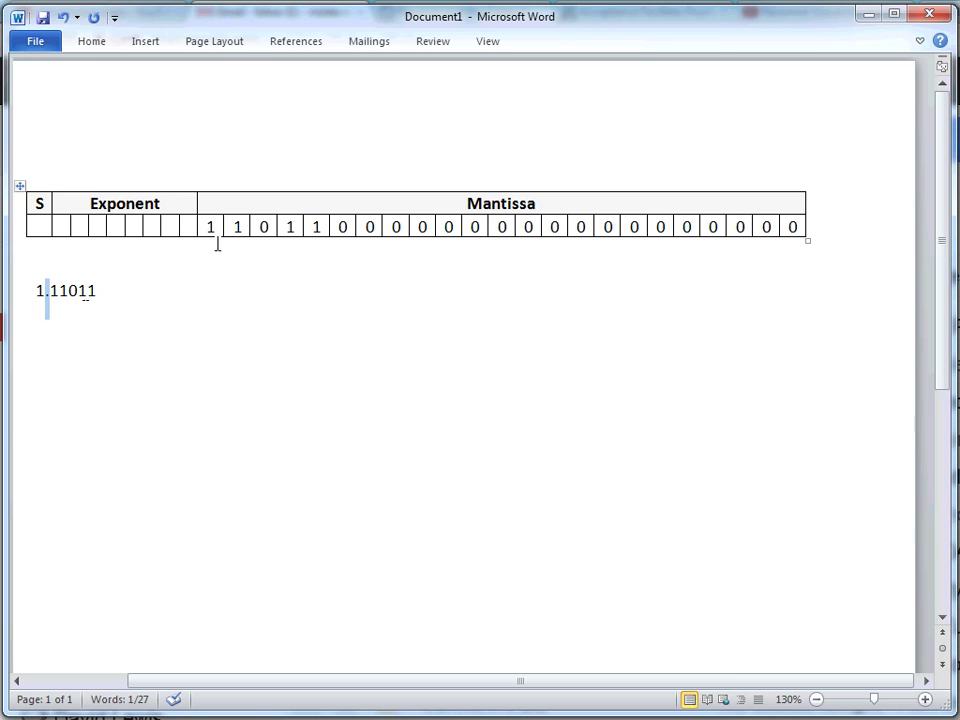
pyautogui.click(211, 226)
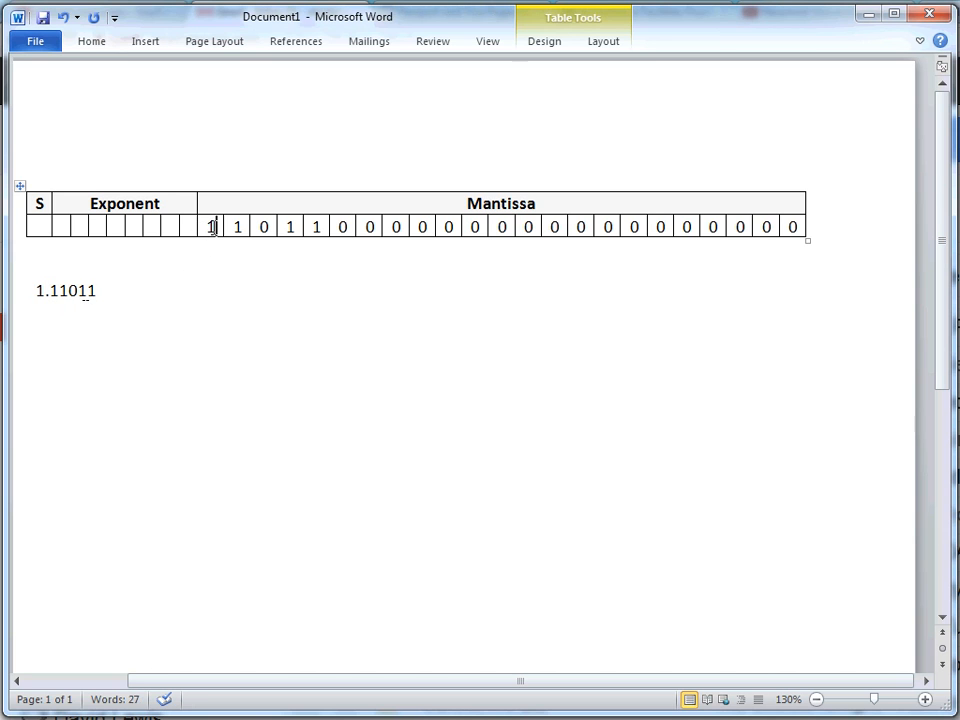
pyautogui.moveTo(210, 226); pyautogui.dragTo(328, 226)
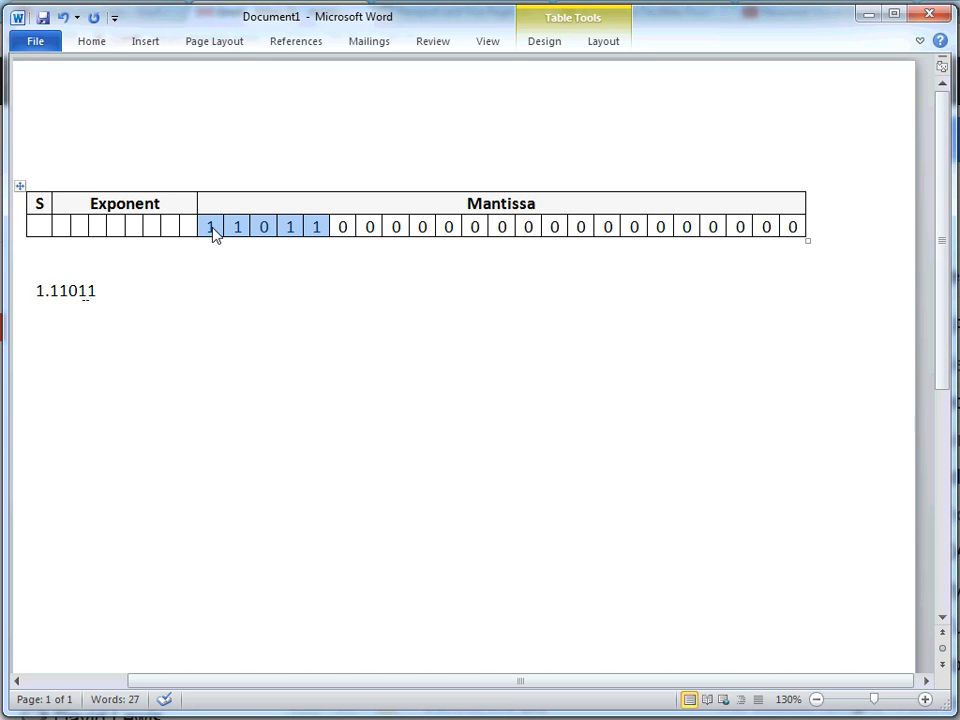
pyautogui.click(98, 293)
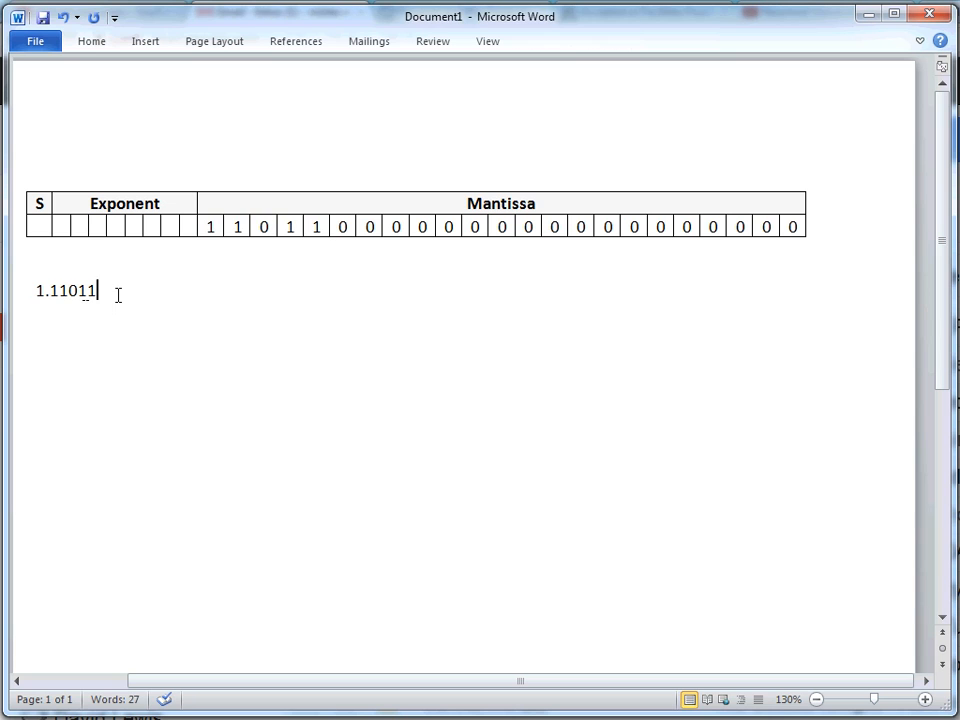